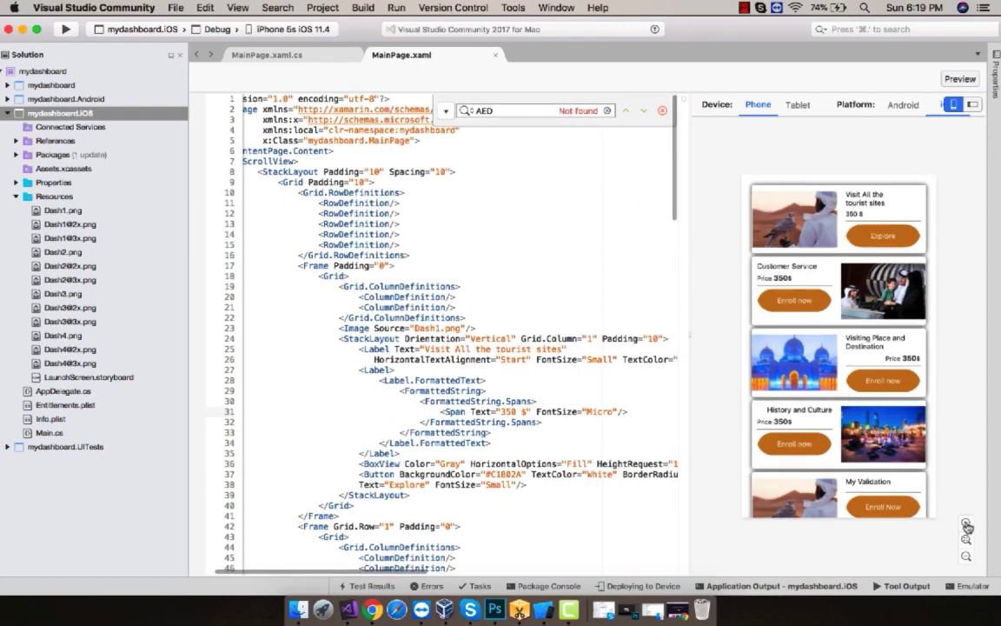
Launch mydashboard.iOS on the iPhone 5s simulator and allow incoming network connections.
left_click(66, 28)
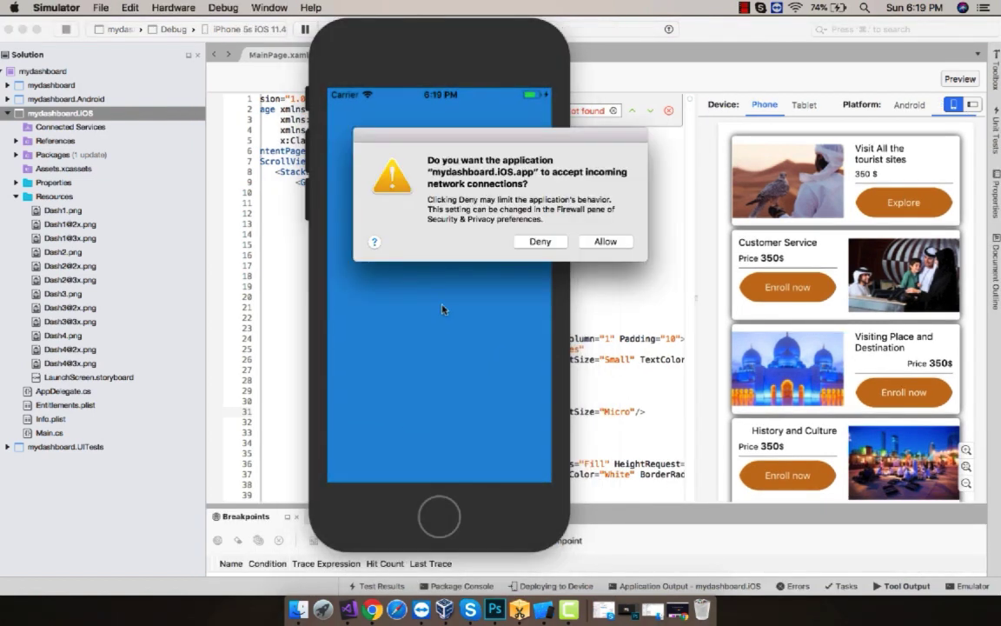
left_click(604, 240)
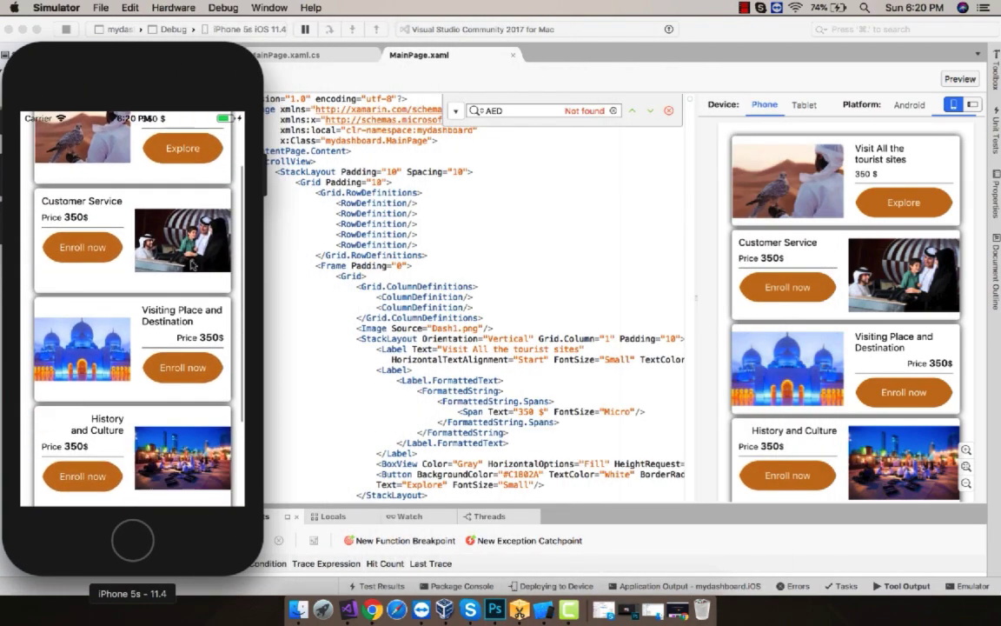
scroll("down", 3)
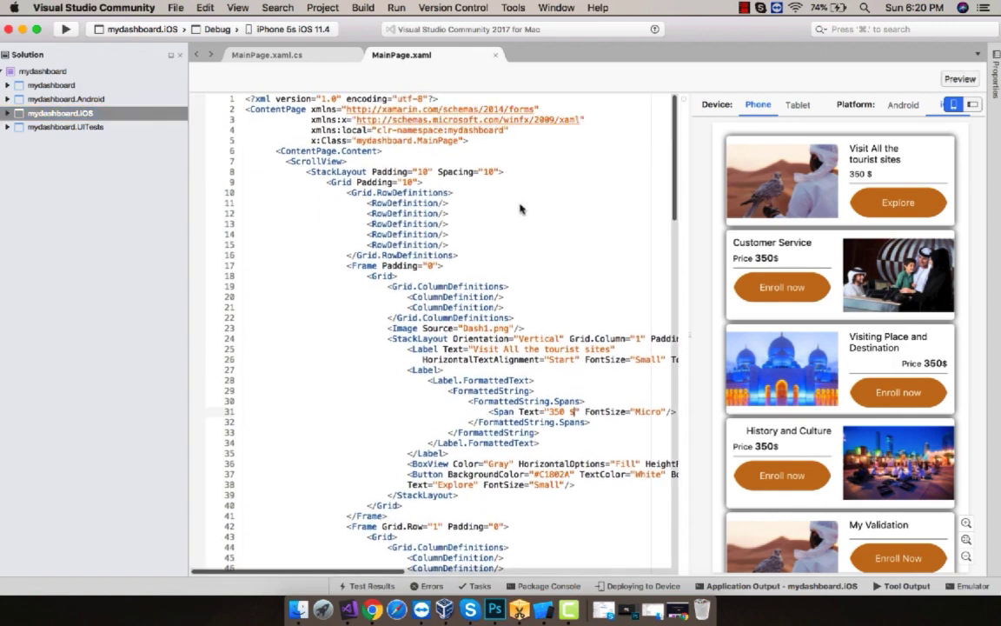
left_click_drag(283, 161, 452, 266)
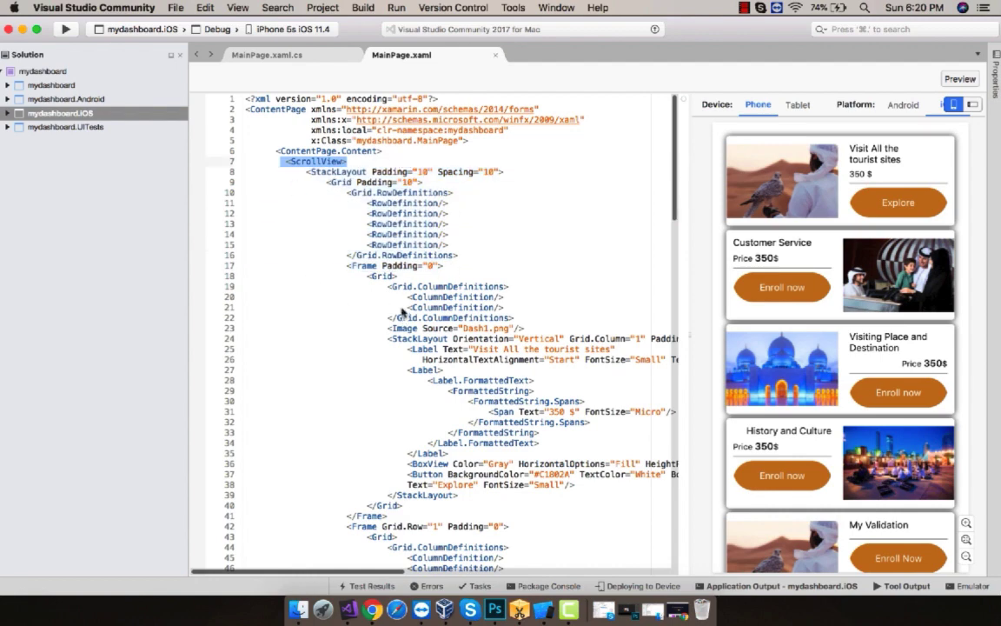
mouse_move(339, 183)
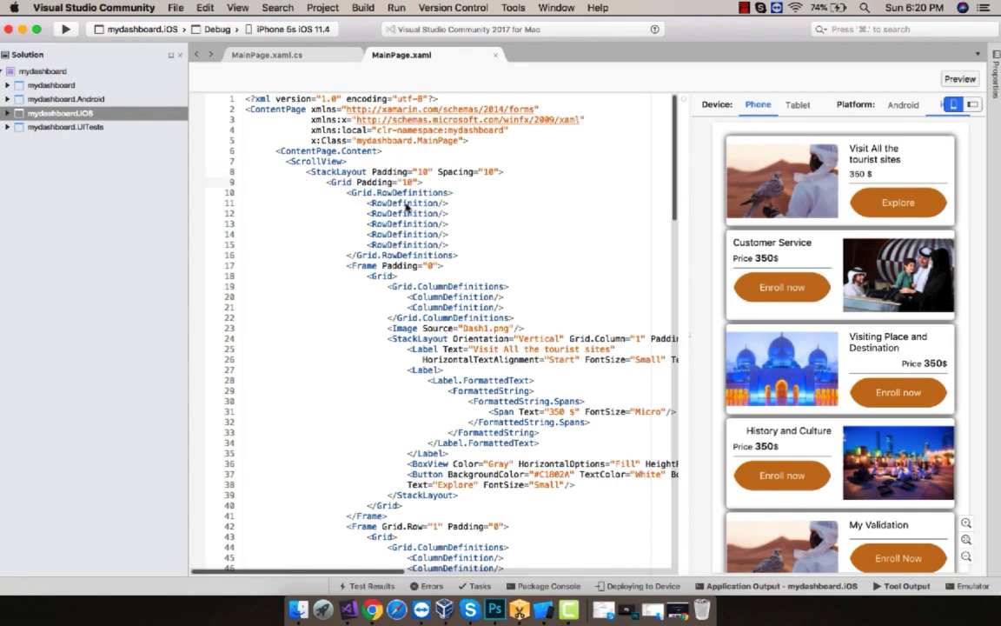
mouse_move(582, 243)
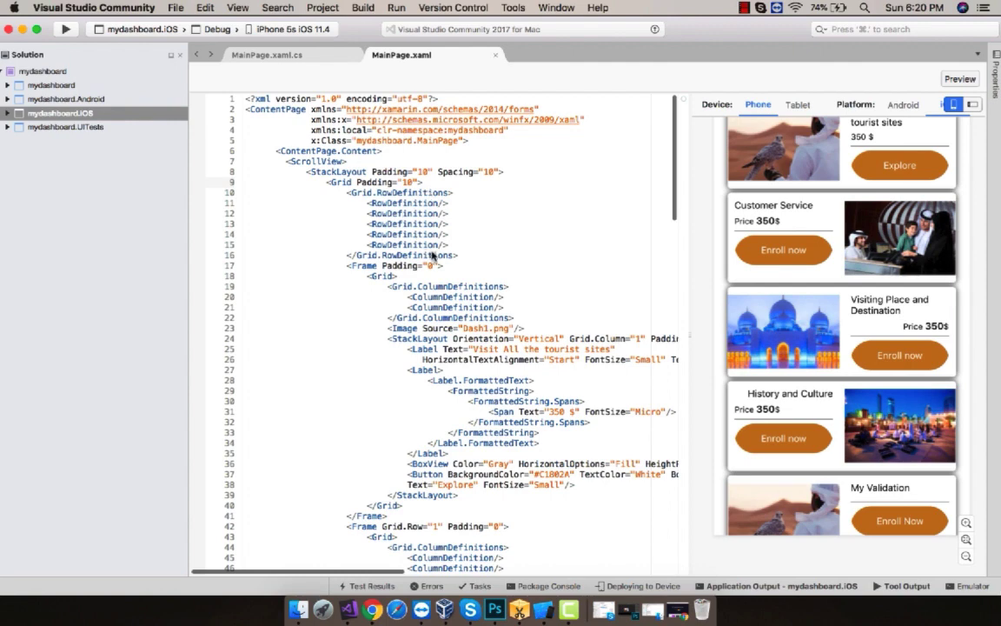
left_click_drag(432, 255, 441, 296)
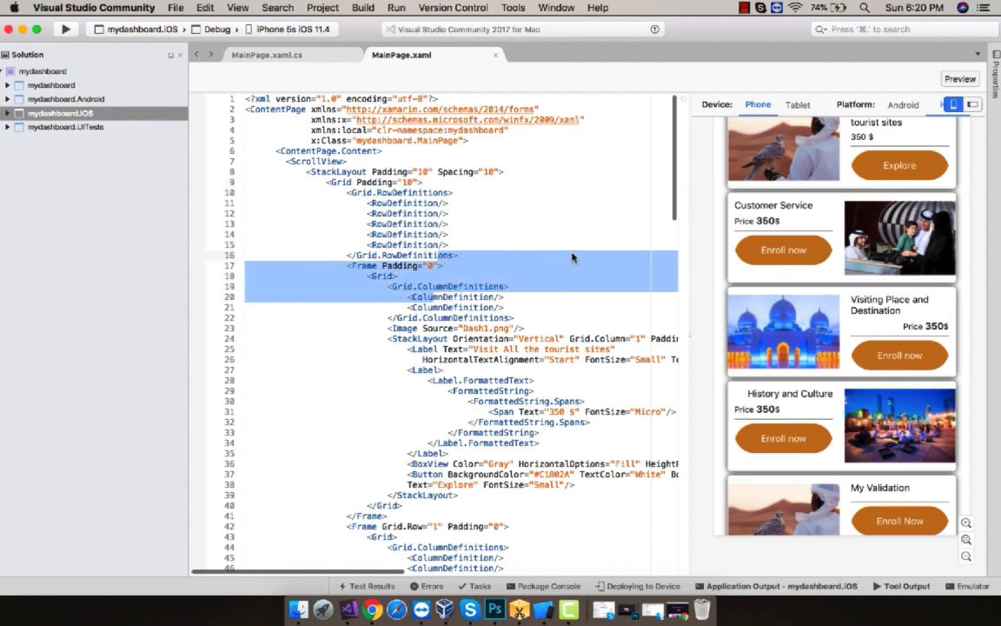
scroll("down", 3)
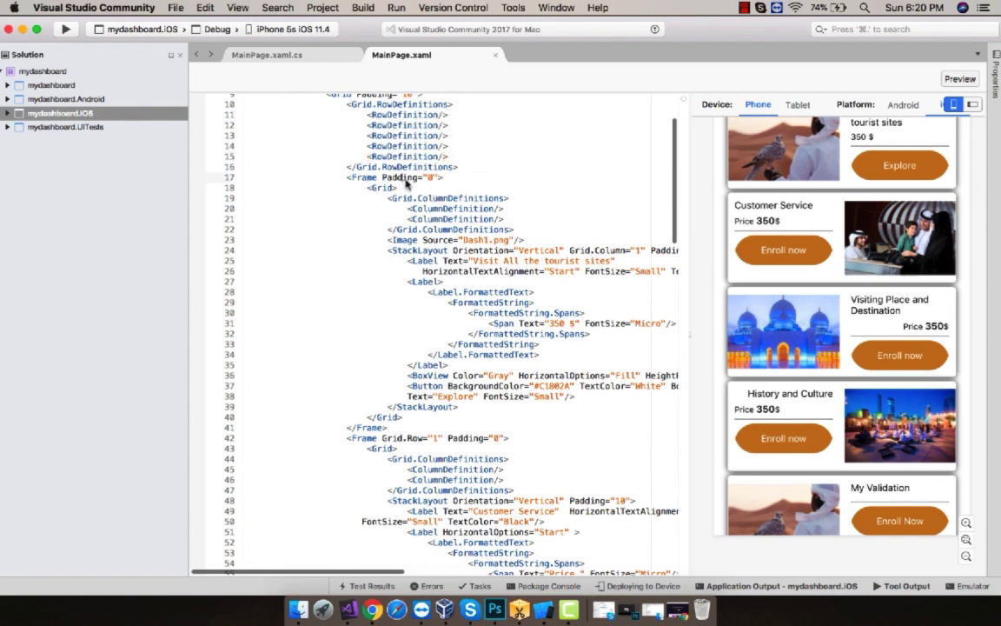
scroll("down", 3)
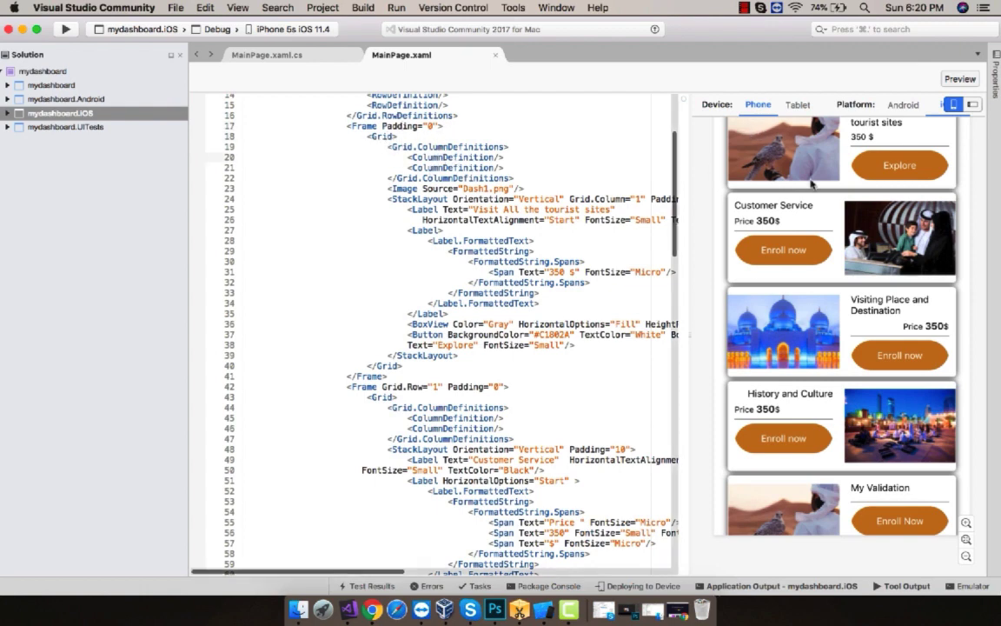
mouse_move(891, 178)
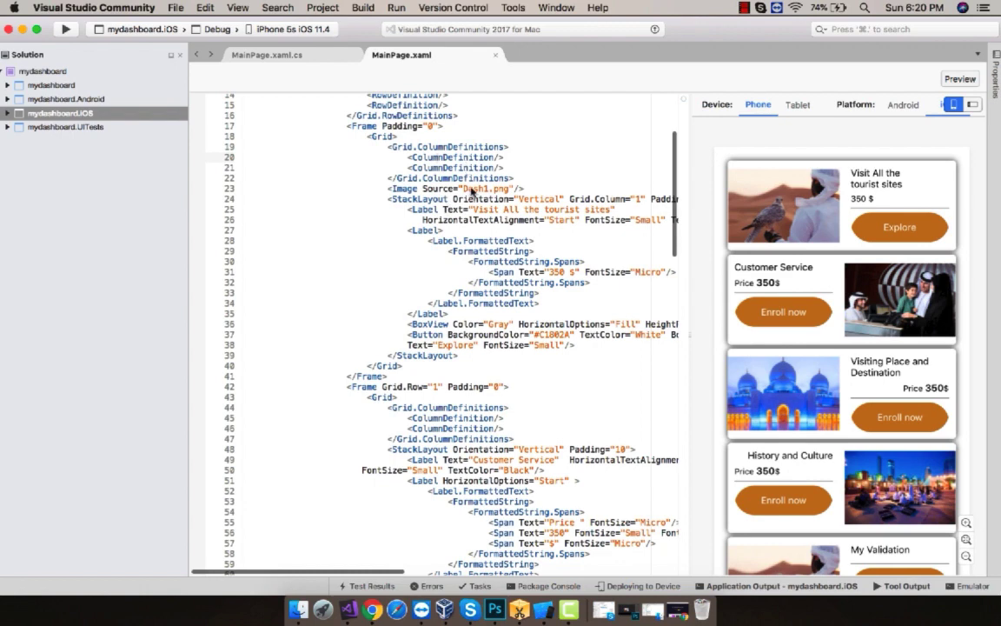
scroll("down", 3)
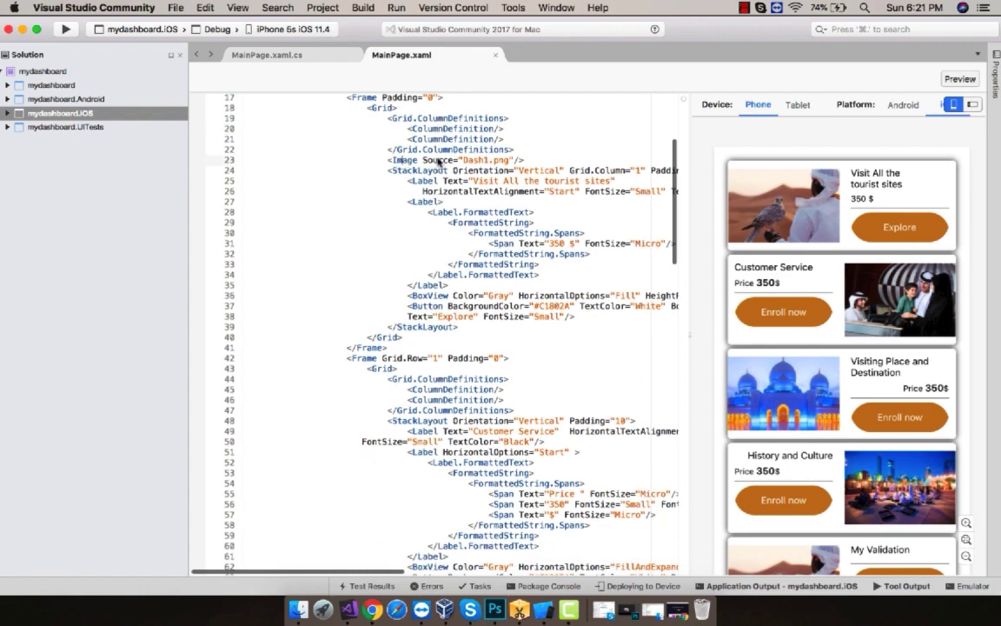
double_click(482, 160)
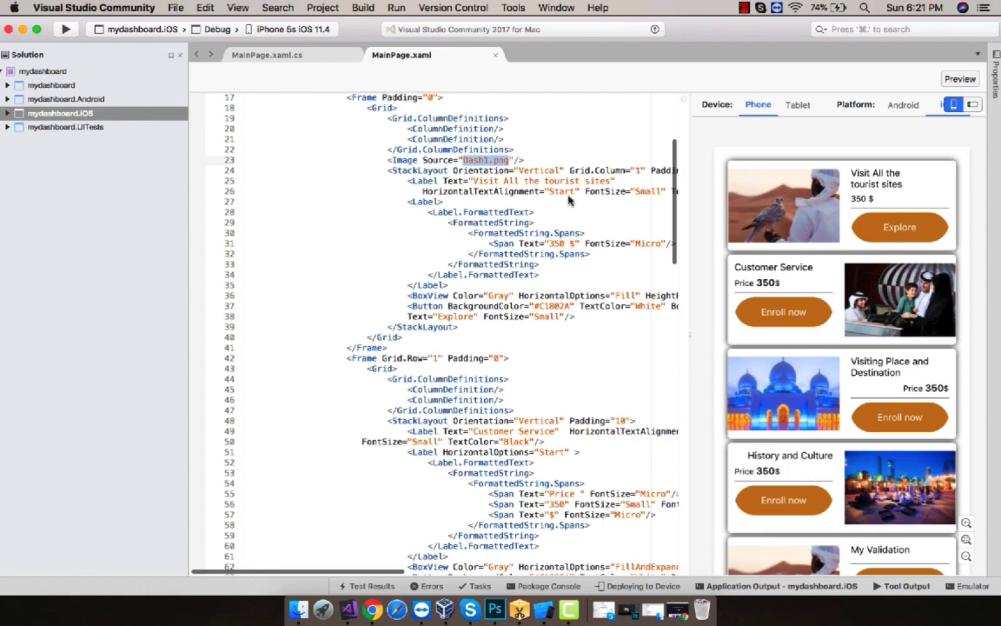
mouse_move(541, 323)
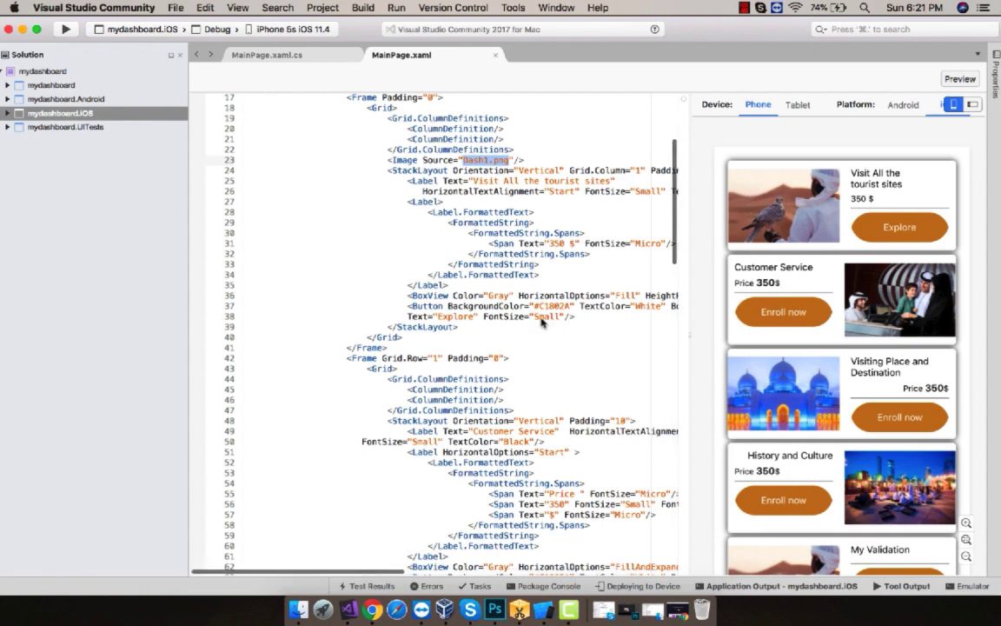
mouse_move(363, 597)
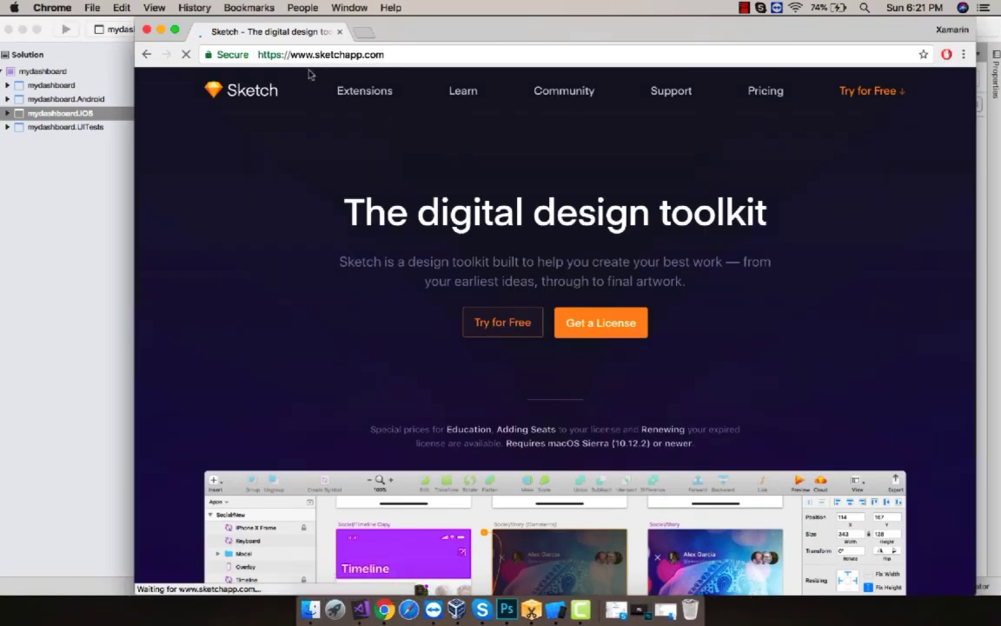
Scroll down and back up through the sketchapp.com page in Chrome.
scroll("down", 3)
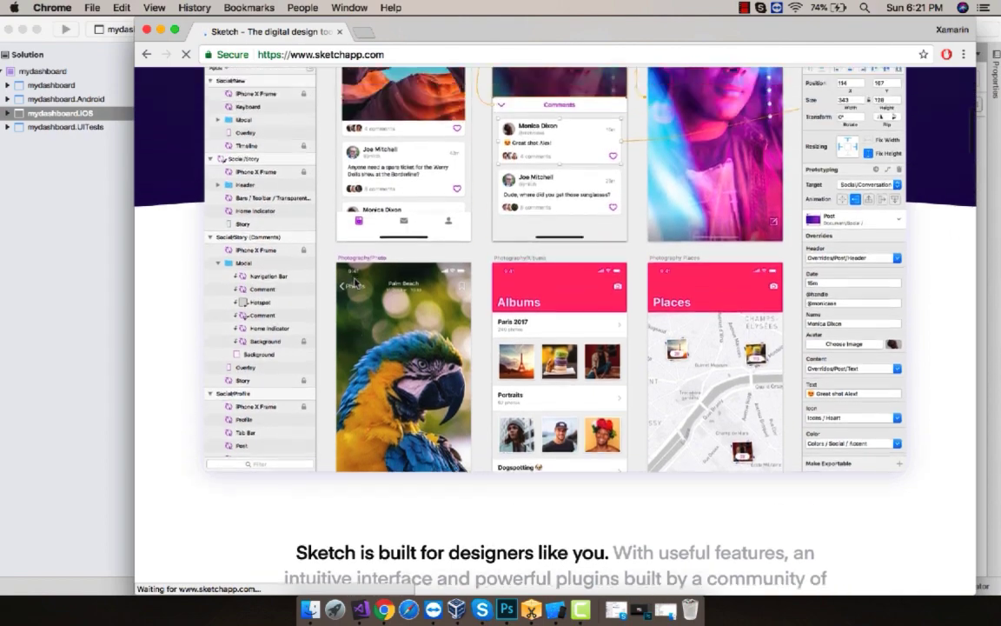
scroll("up", 3)
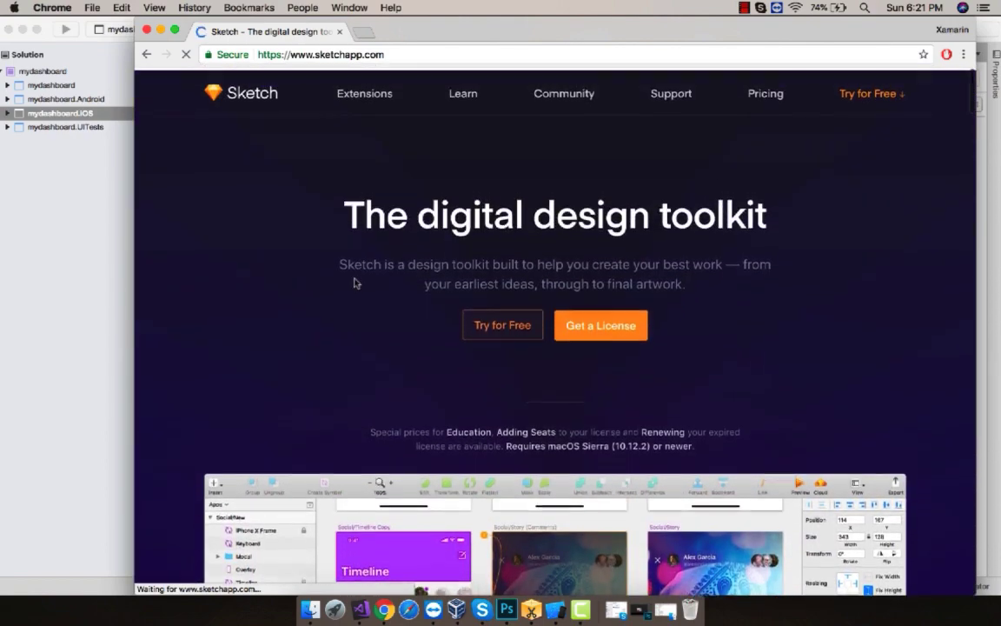
scroll("down", 3)
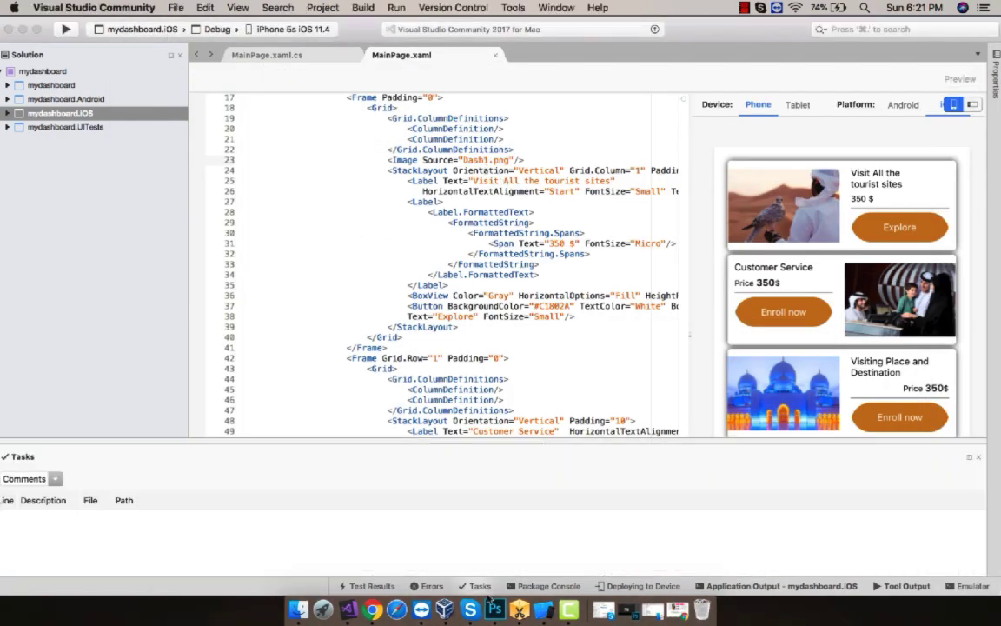
Apply Edit > Free Transform to dashboard1.png in Photoshop, then hide Photoshop.
left_click(506, 609)
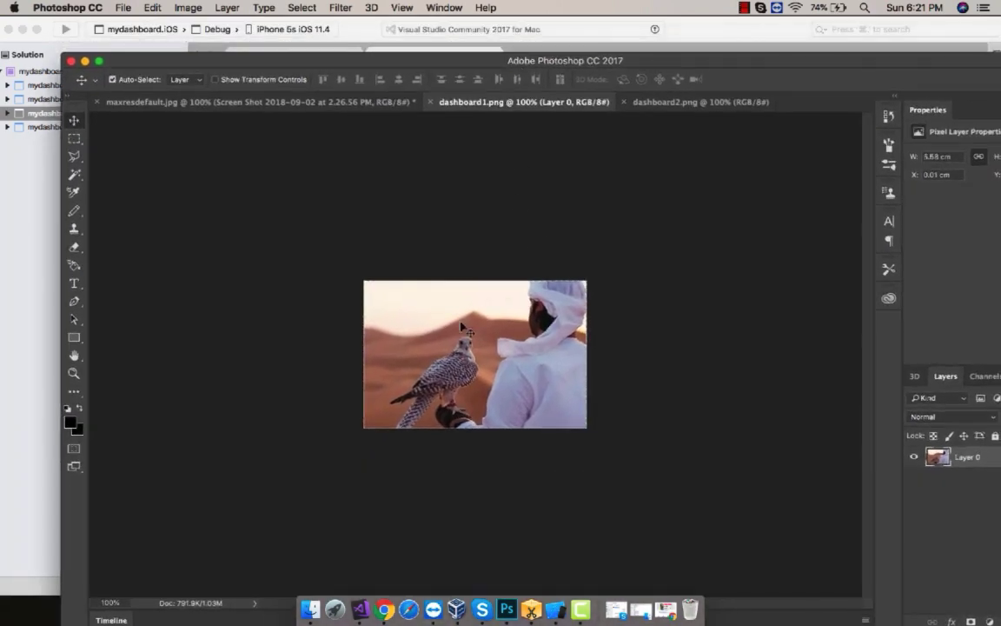
left_click(152, 7)
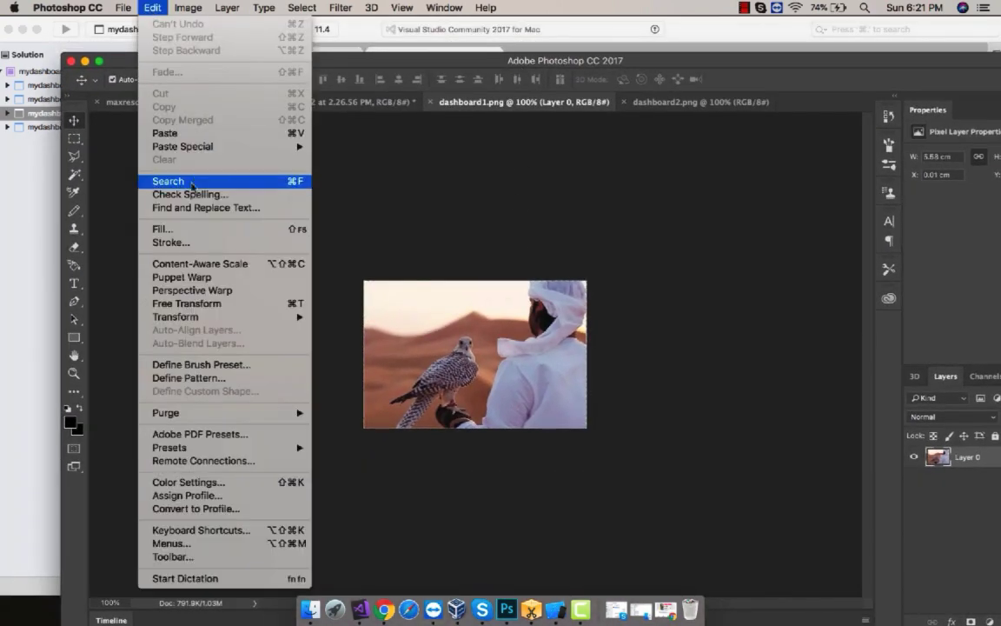
left_click(186, 302)
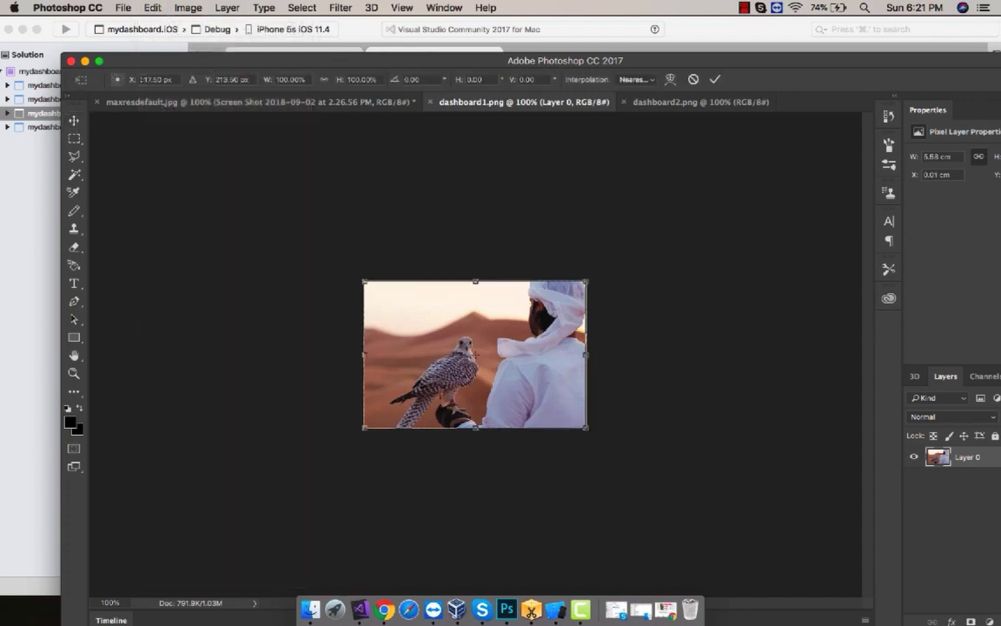
left_click(234, 79)
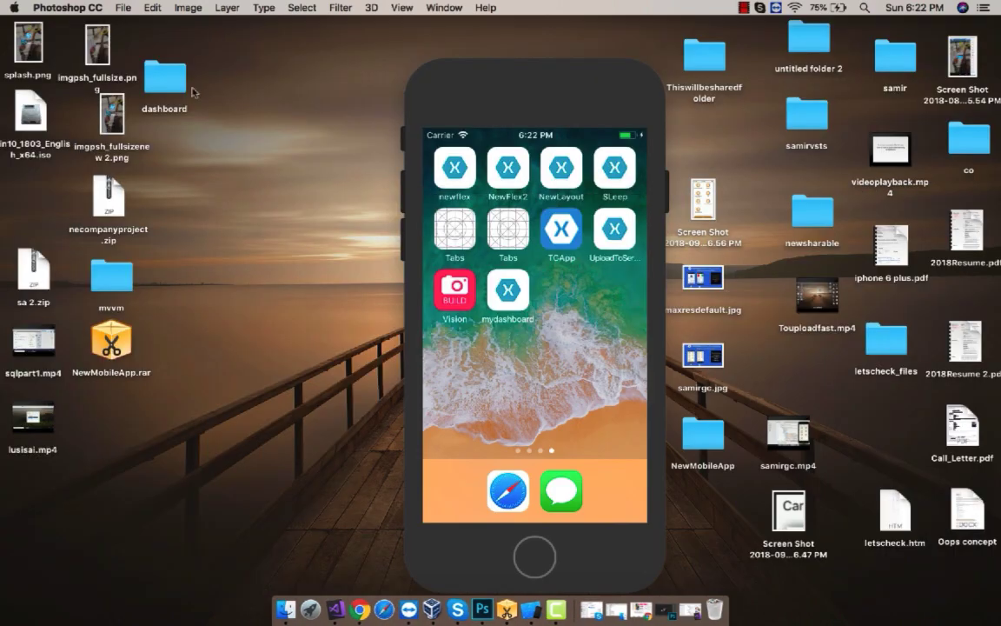
Open dashboard/drawable/dashboard3.png with Adobe Photoshop CC 2017 from Finder.
double_click(164, 78)
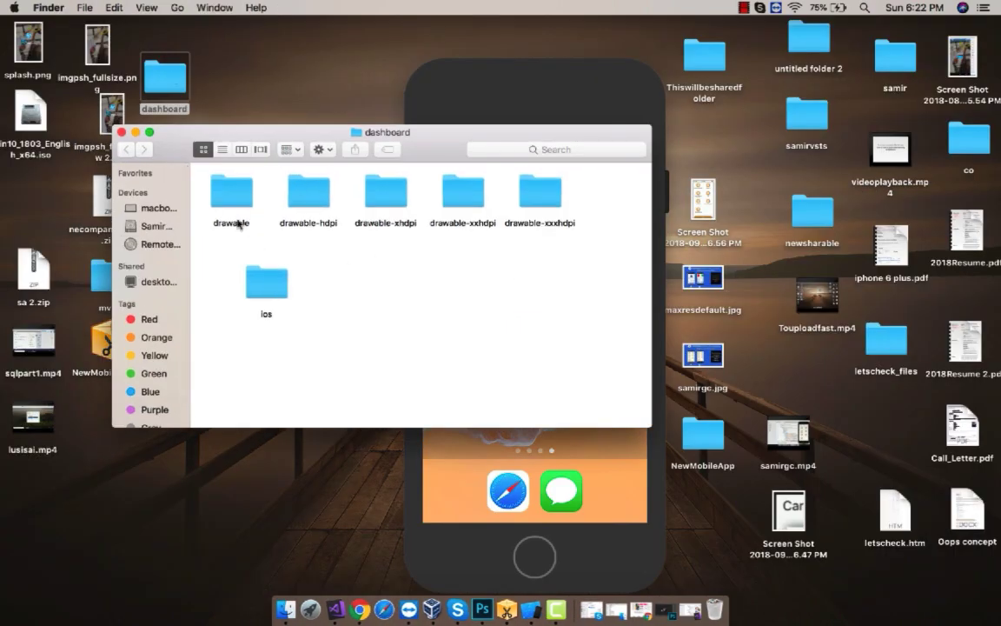
double_click(231, 191)
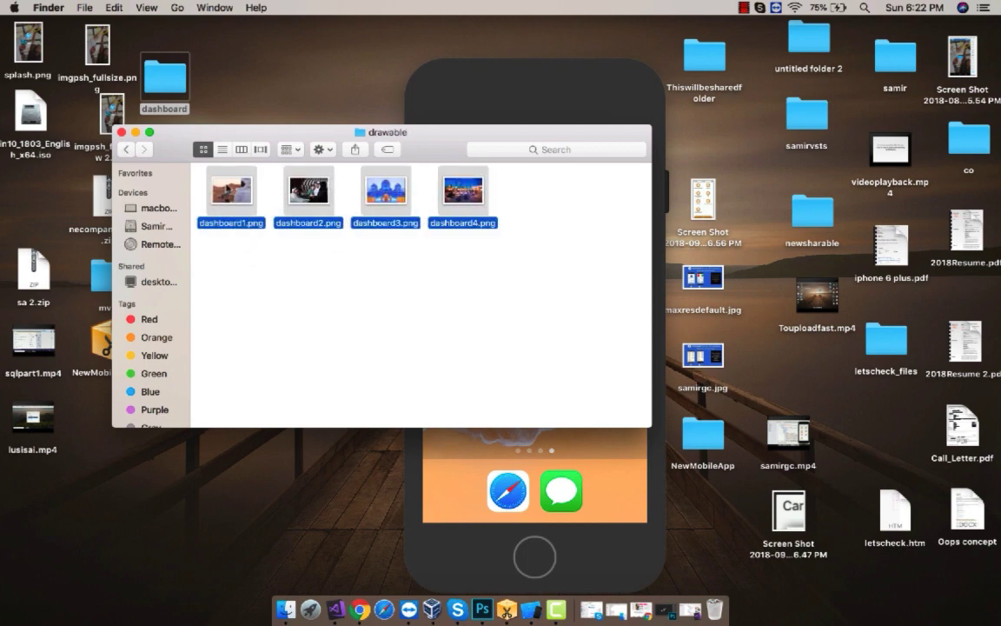
right_click(309, 189)
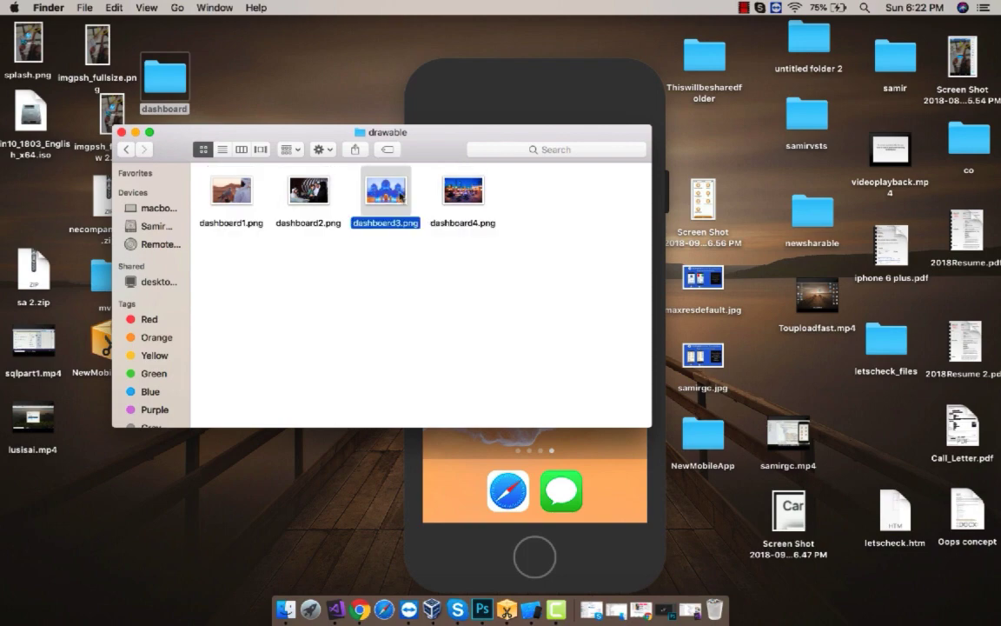
right_click(385, 190)
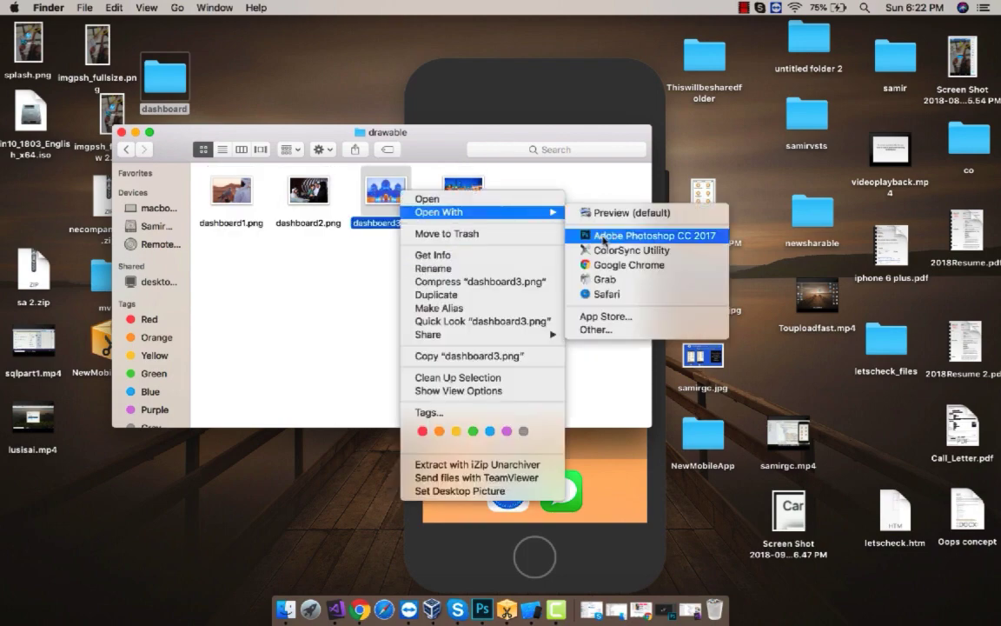
left_click(653, 235)
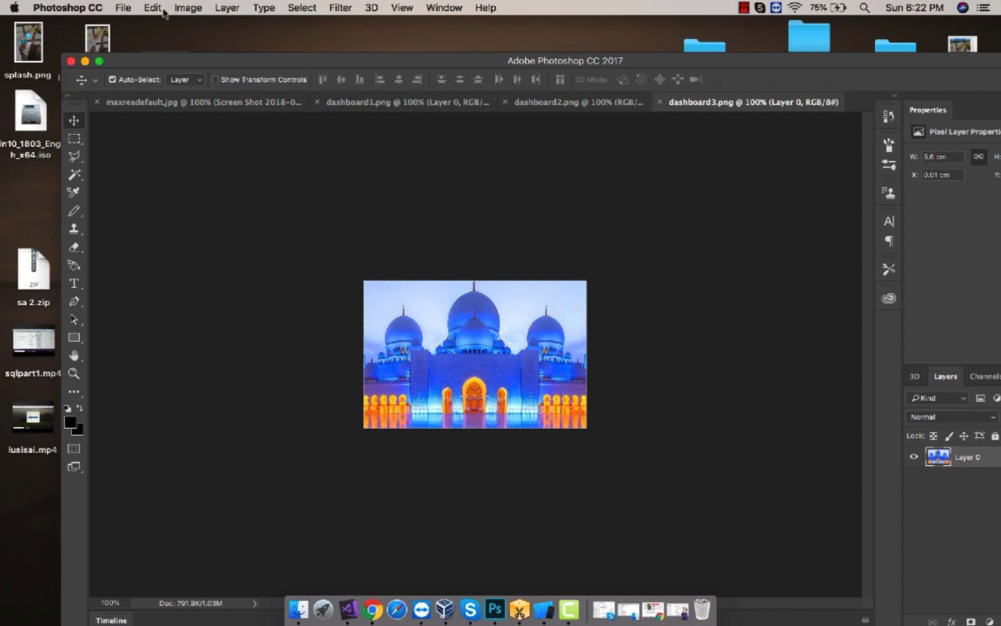
left_click(153, 7)
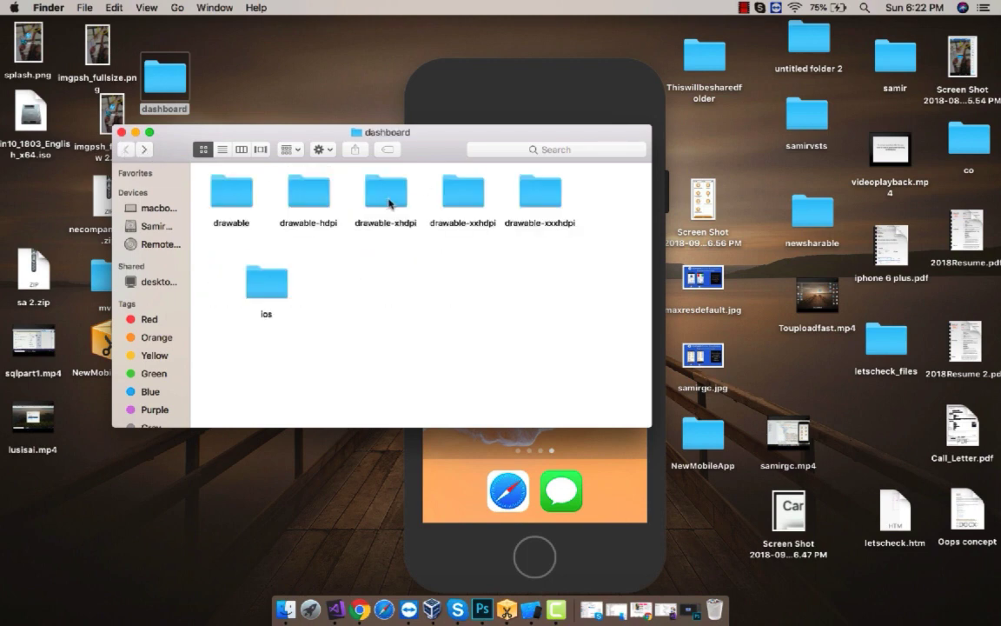
mouse_move(127, 149)
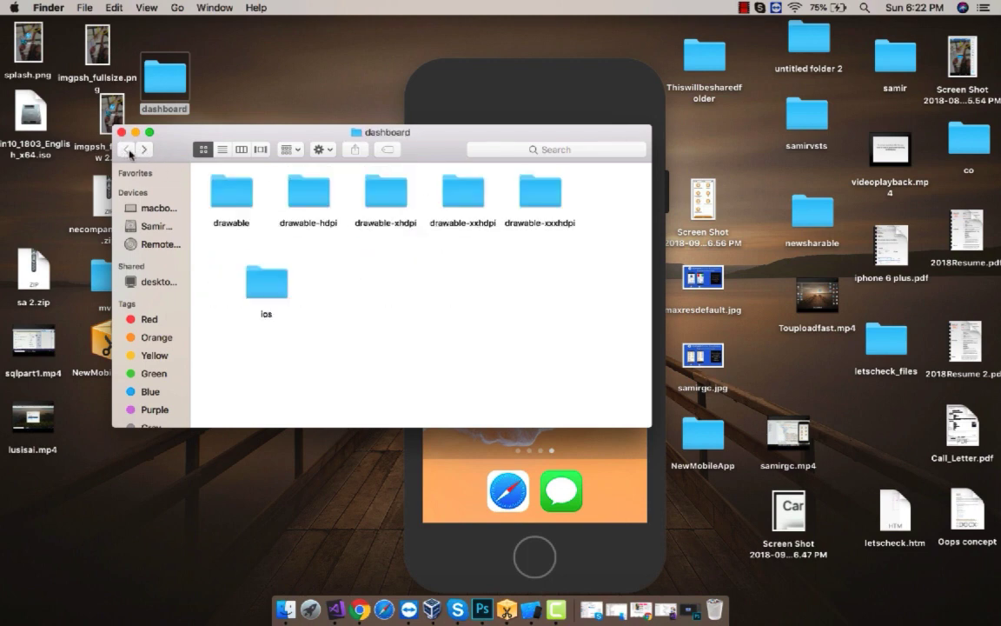
double_click(266, 281)
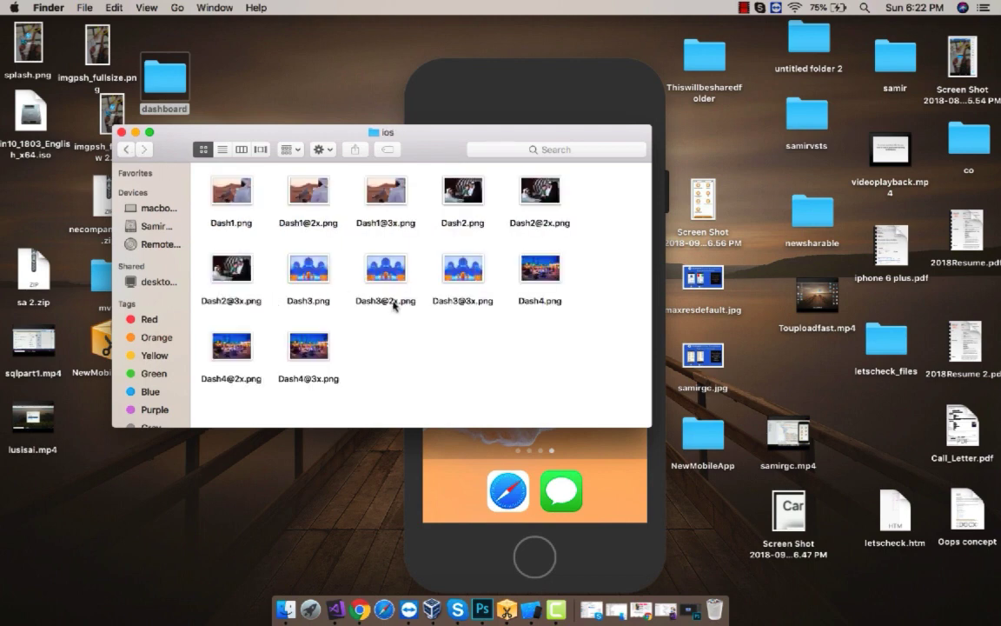
mouse_move(337, 600)
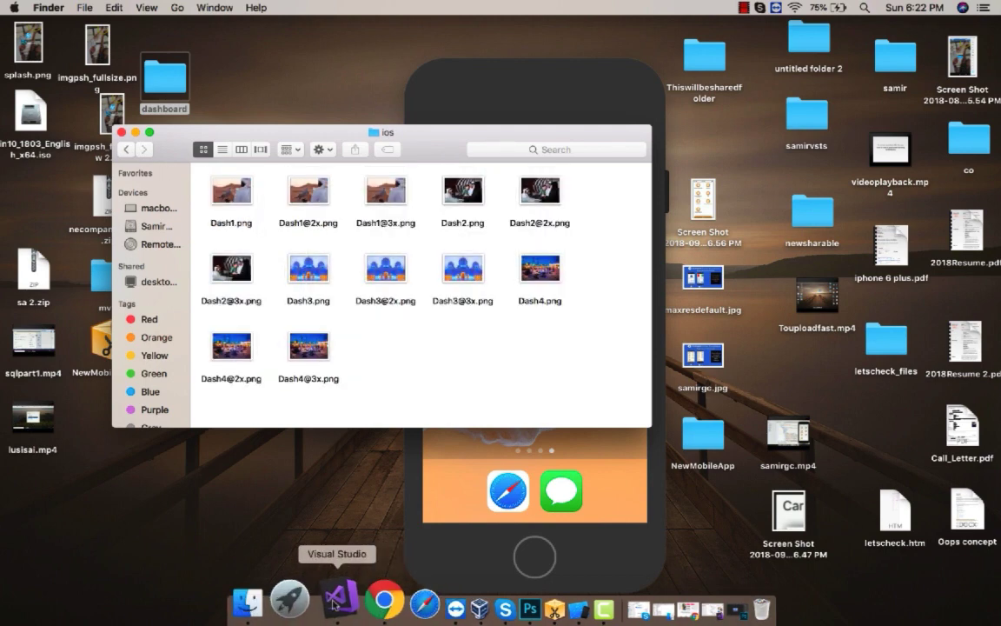
Expand mydashboard.iOS Resources, then mydashboard.Android Resources in the Solution pad.
left_click(337, 600)
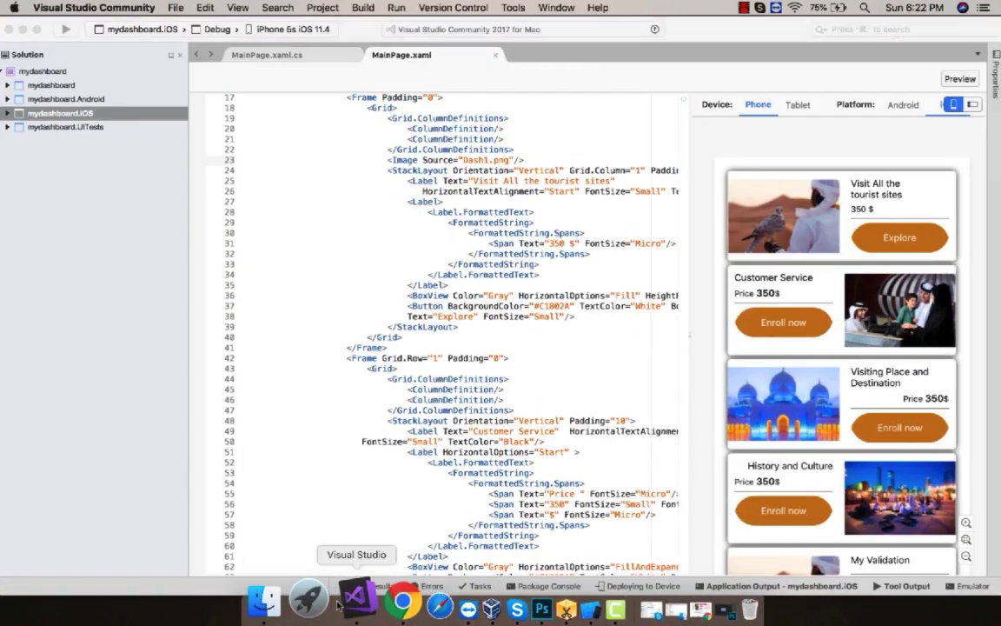
left_click(60, 113)
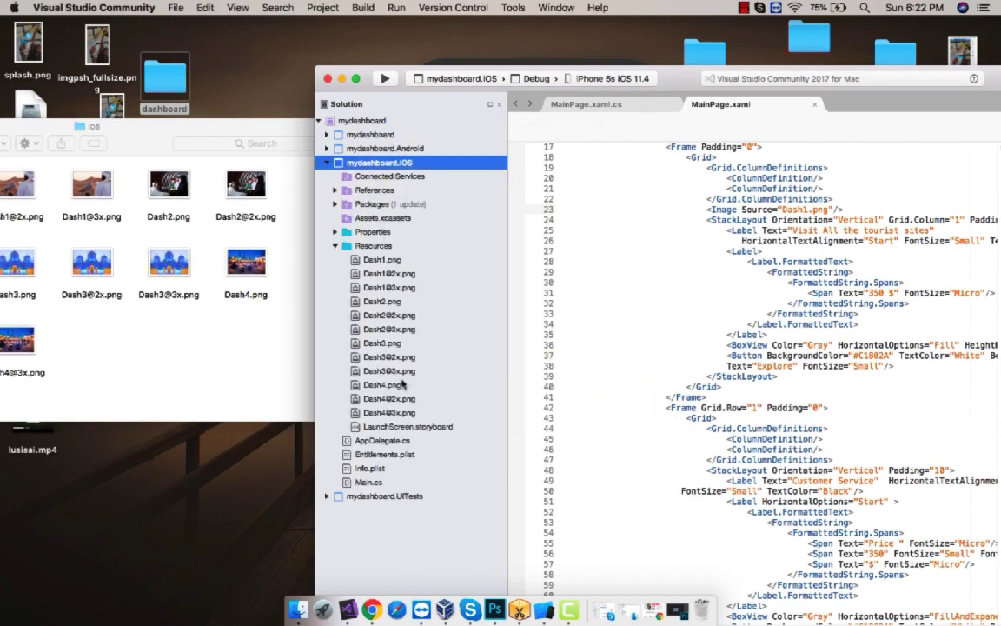
left_click(335, 245)
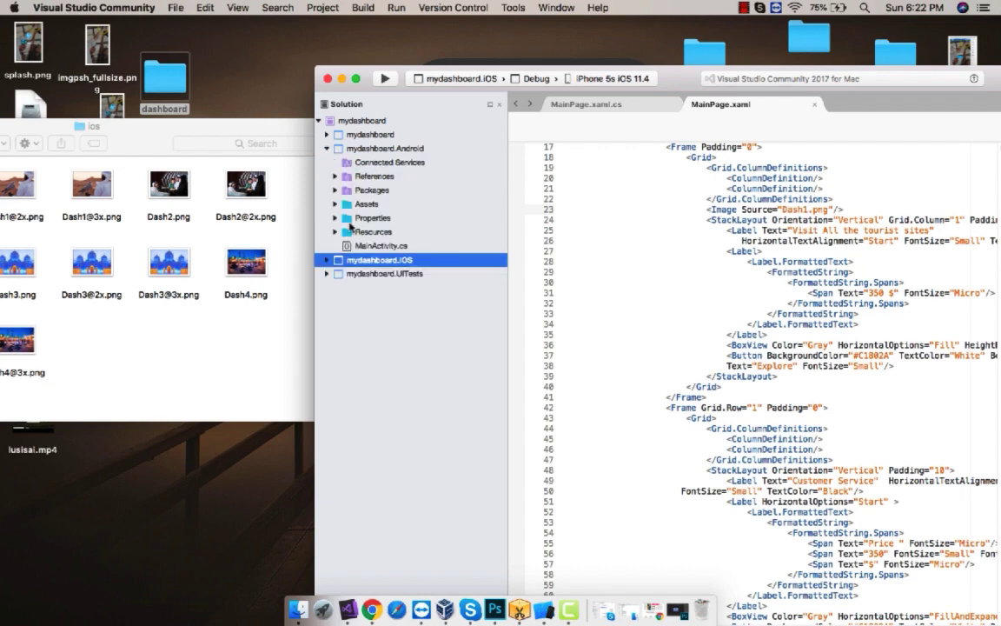
left_click(374, 231)
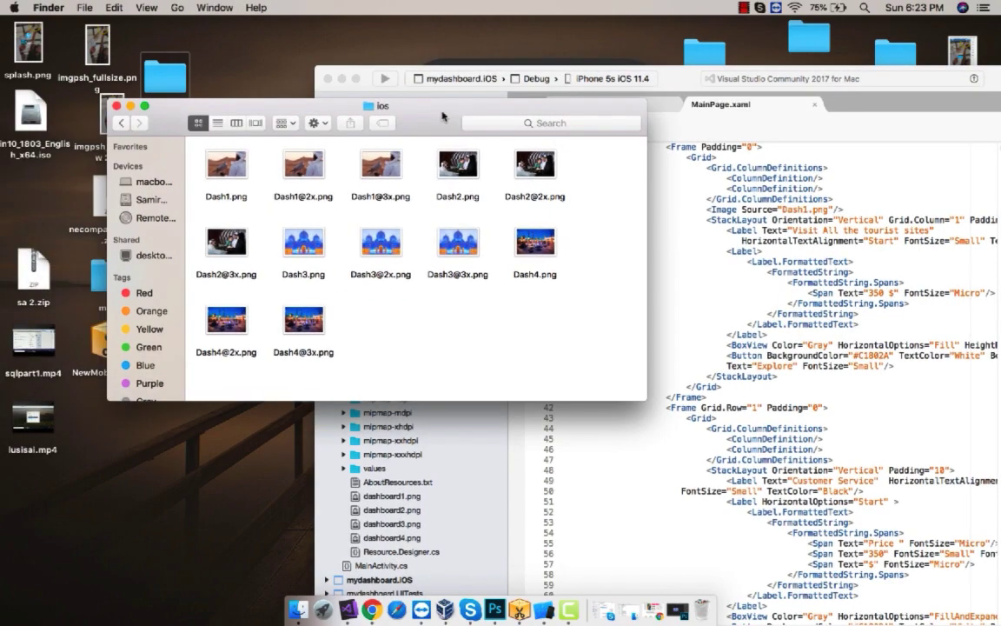
Go back to the dashboard folder in Finder and open a drawable folder.
left_click(121, 122)
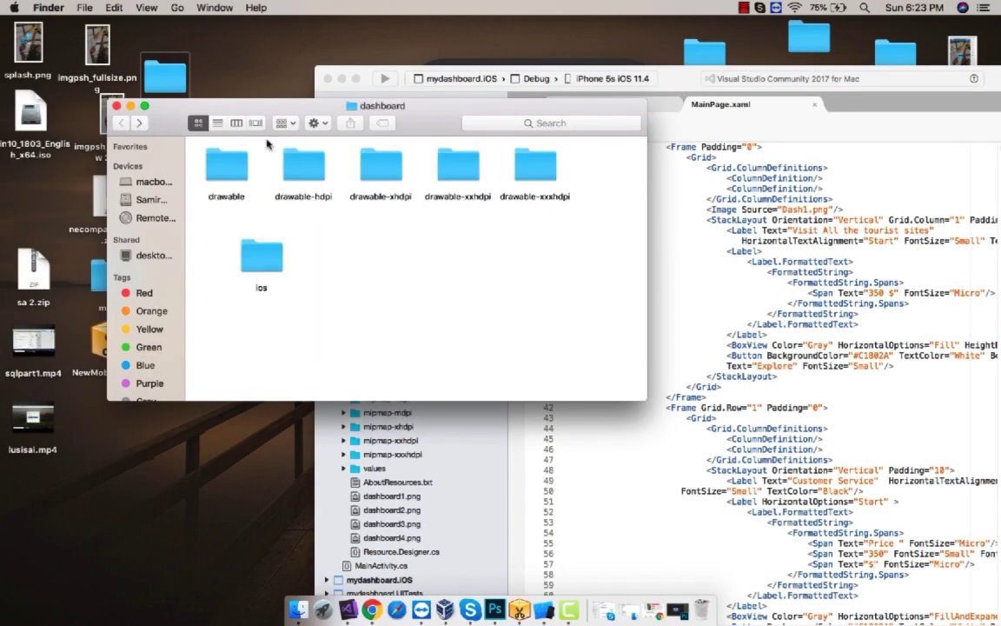
double_click(304, 165)
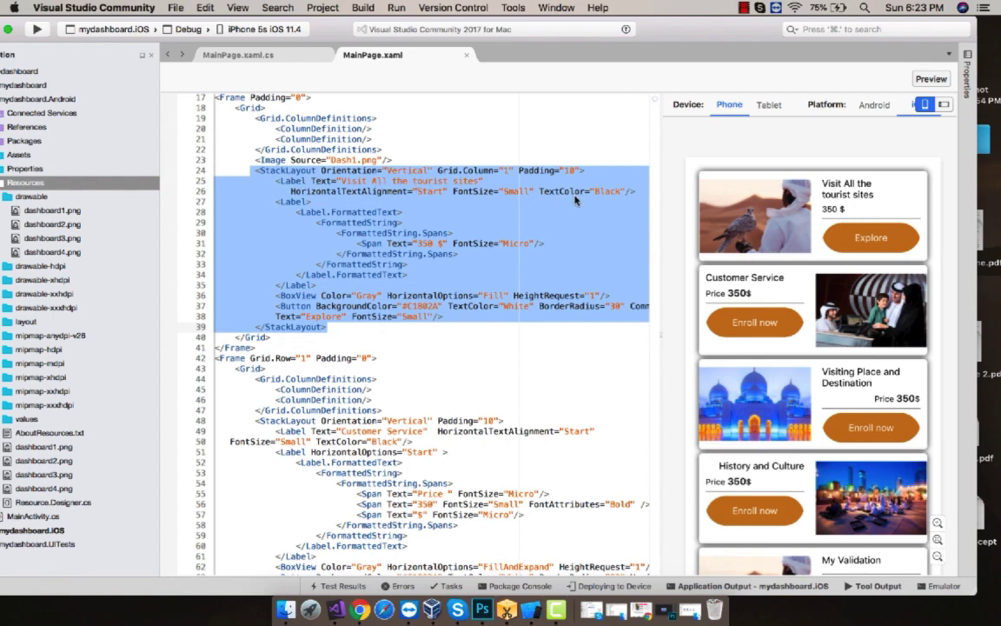
mouse_move(624, 201)
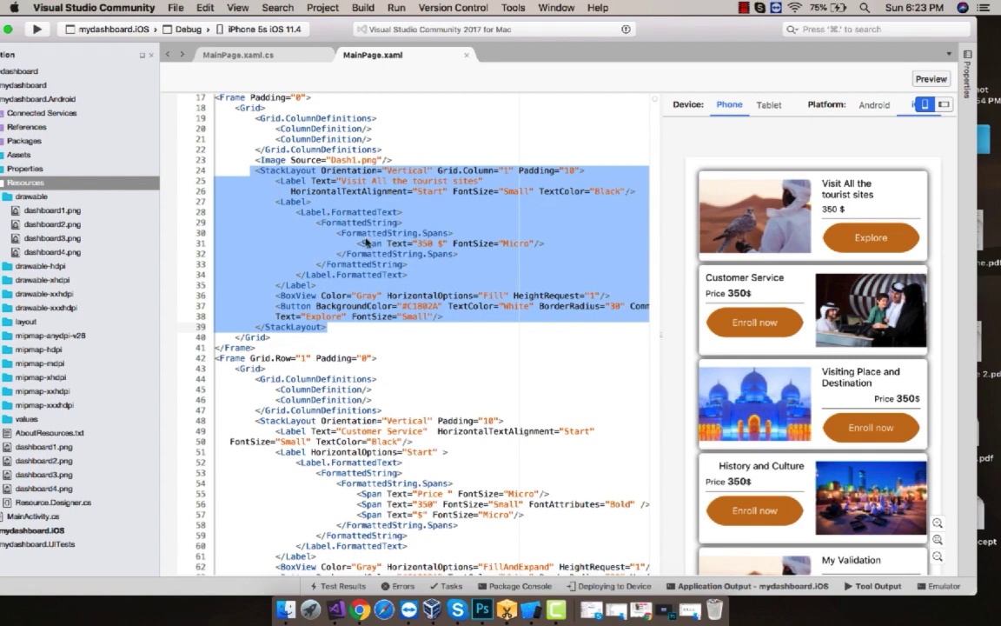
mouse_move(503, 266)
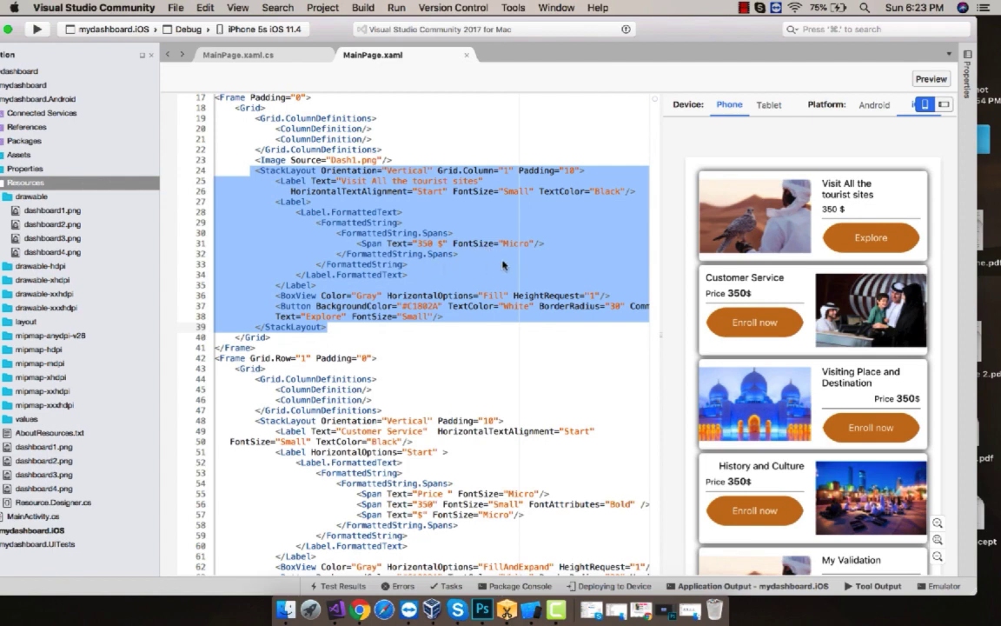
mouse_move(358, 283)
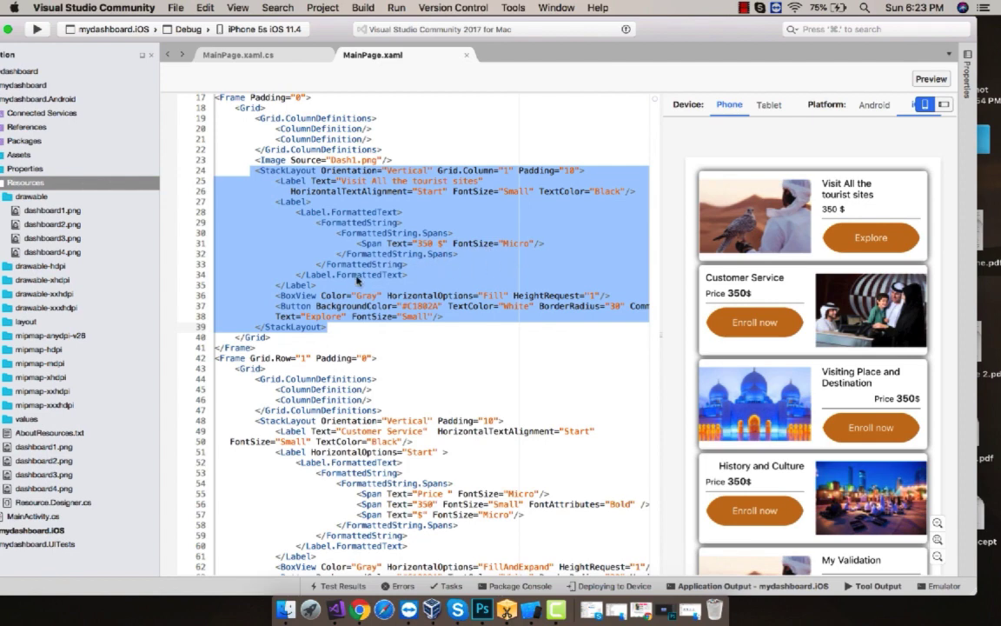
left_click(357, 296)
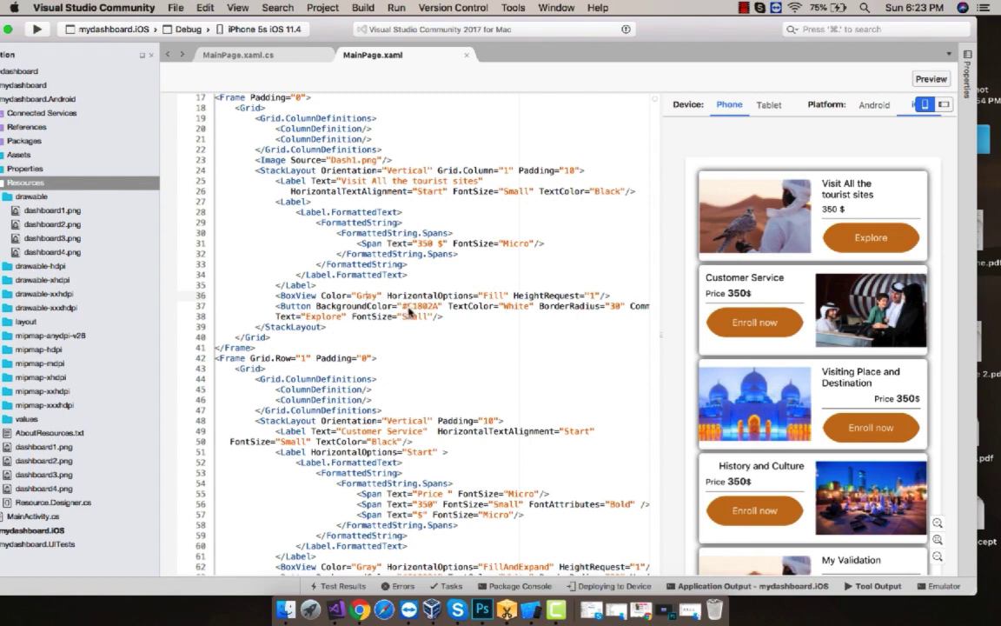
scroll("right", 3)
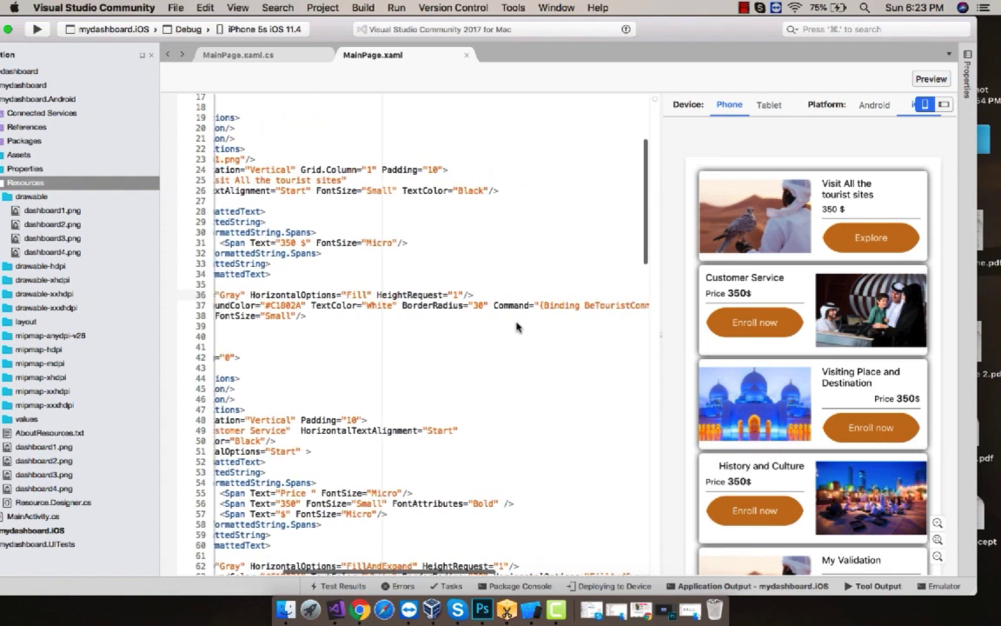
scroll("right", 3)
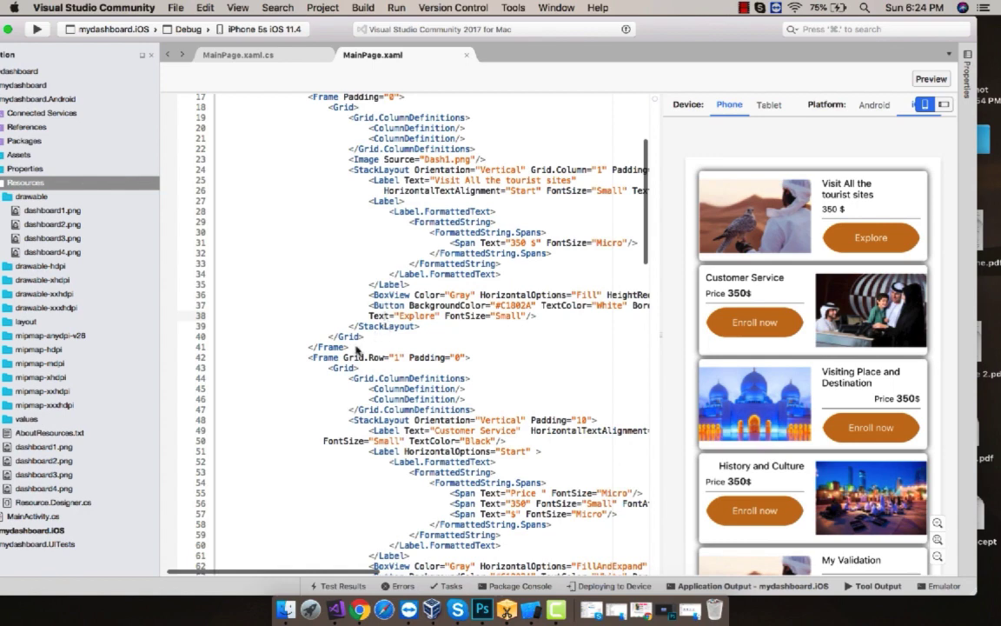
mouse_move(364, 349)
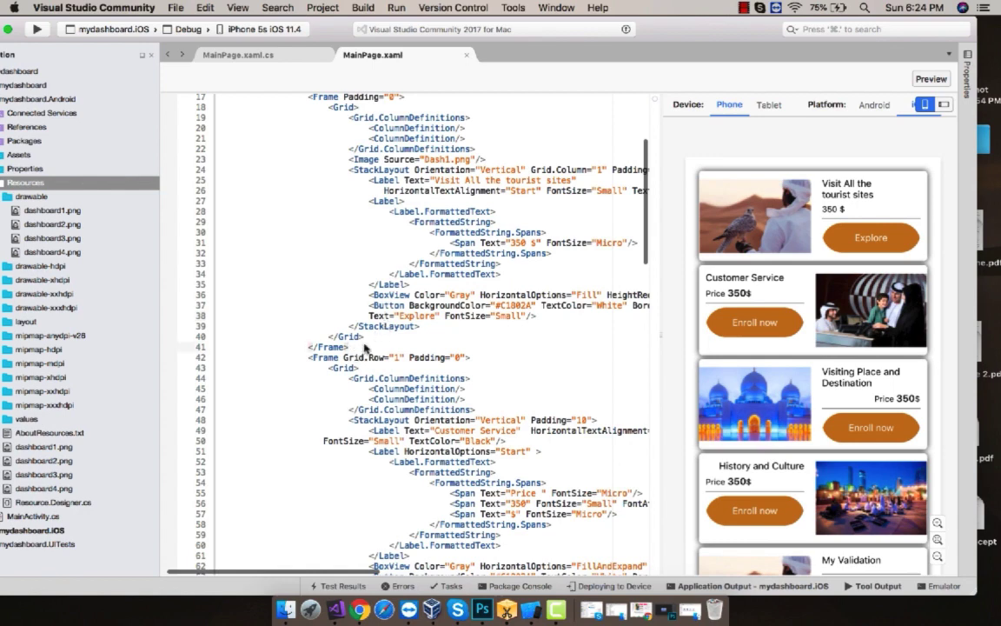
left_click_drag(248, 128, 348, 348)
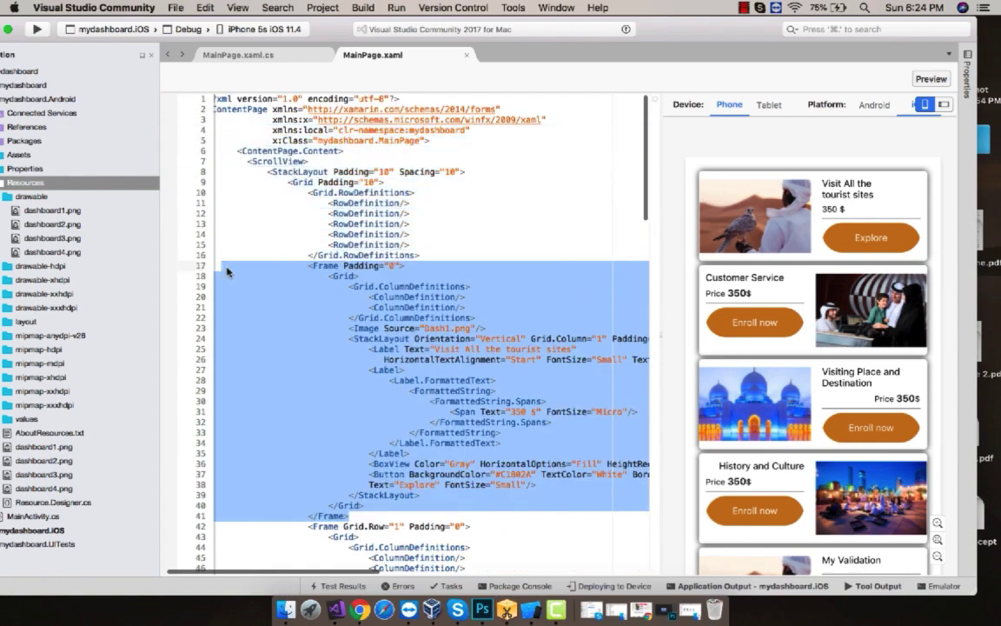
scroll("down", 3)
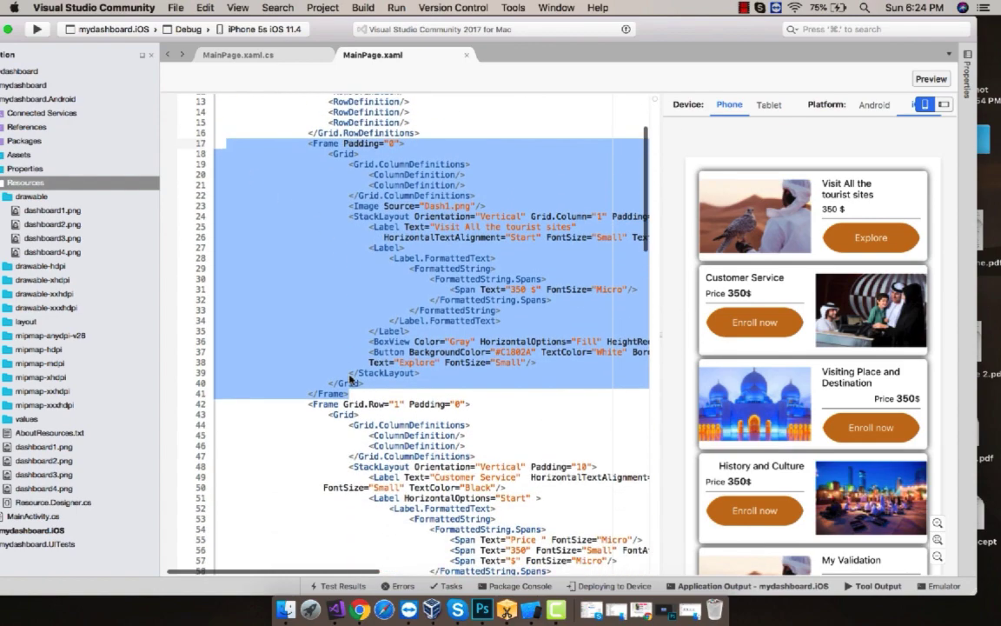
scroll("down", 3)
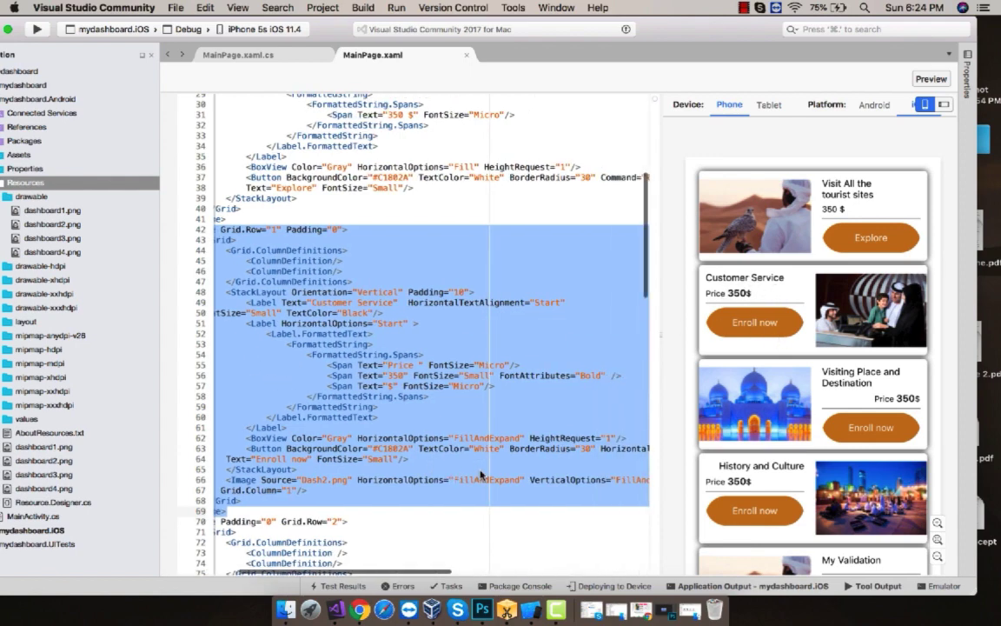
scroll("right", 3)
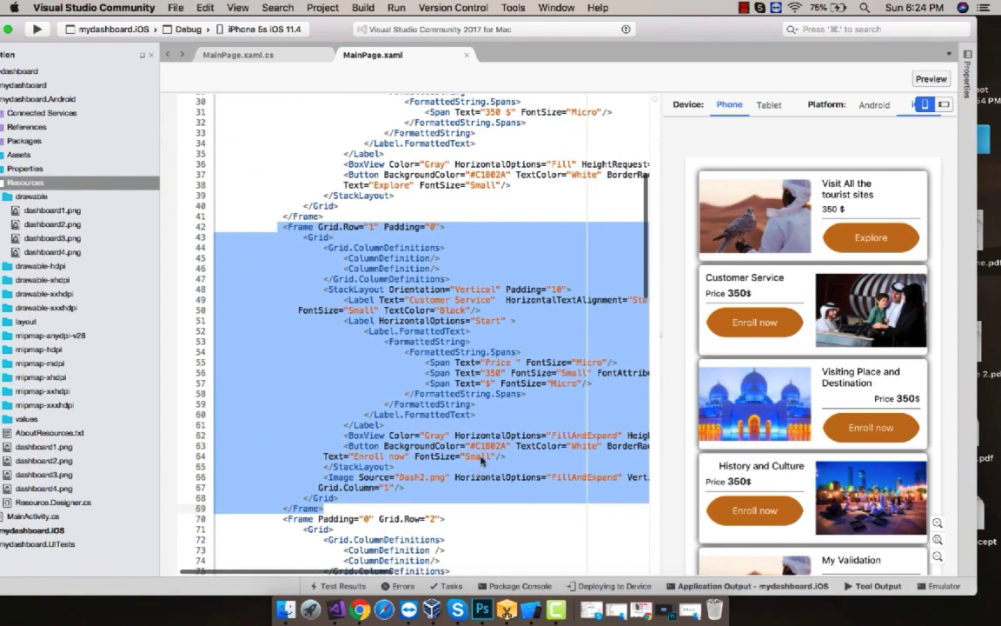
scroll("down", 3)
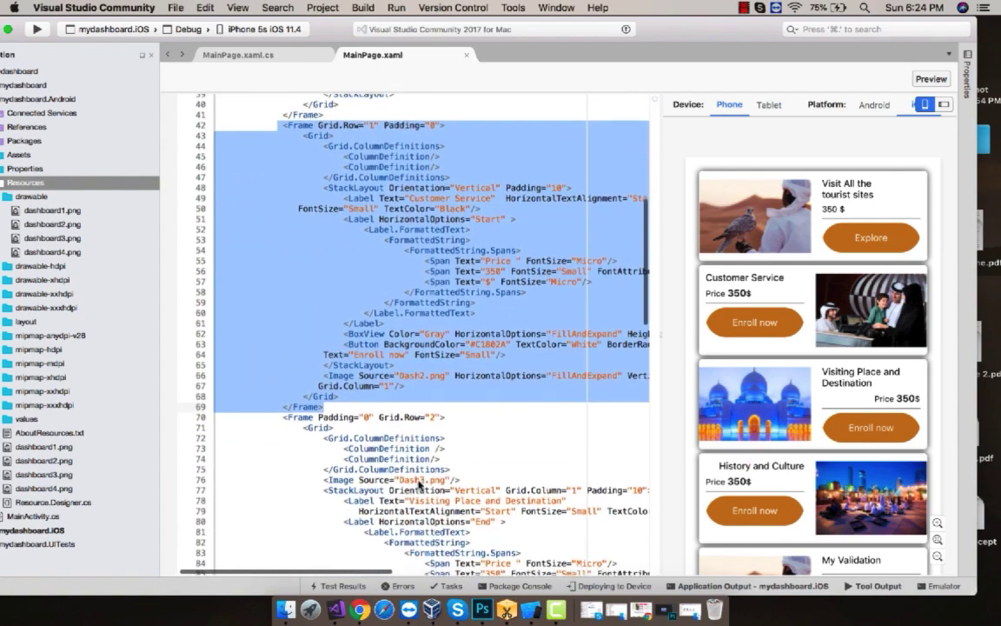
scroll("down", 3)
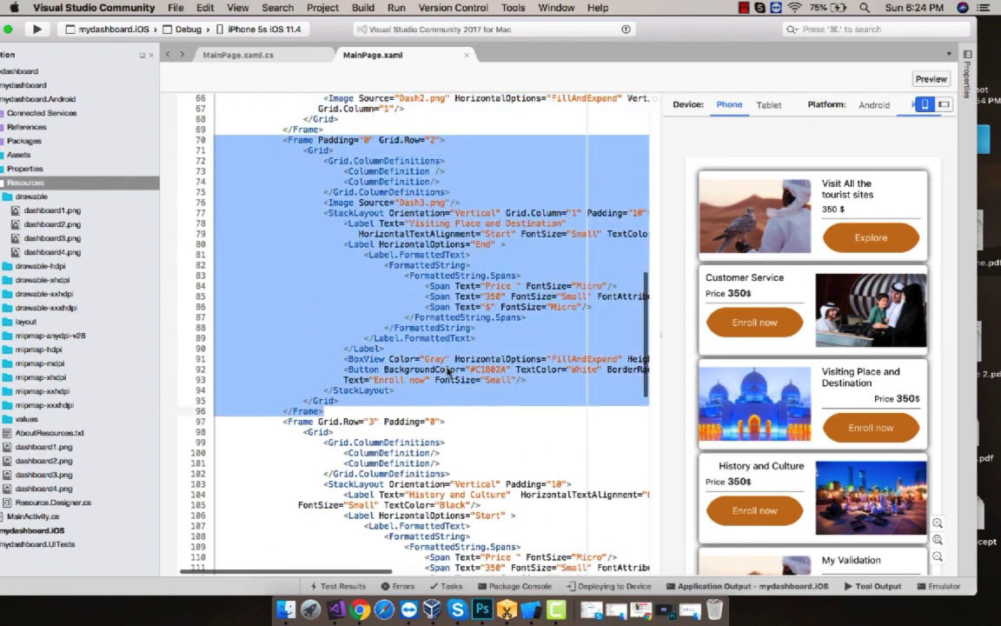
scroll("down", 3)
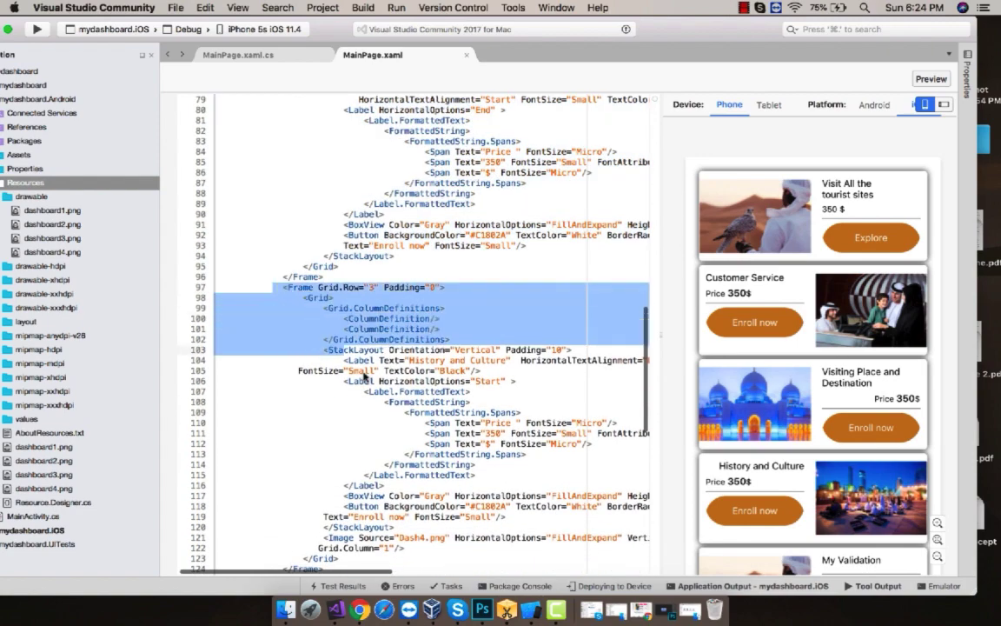
scroll("down", 3)
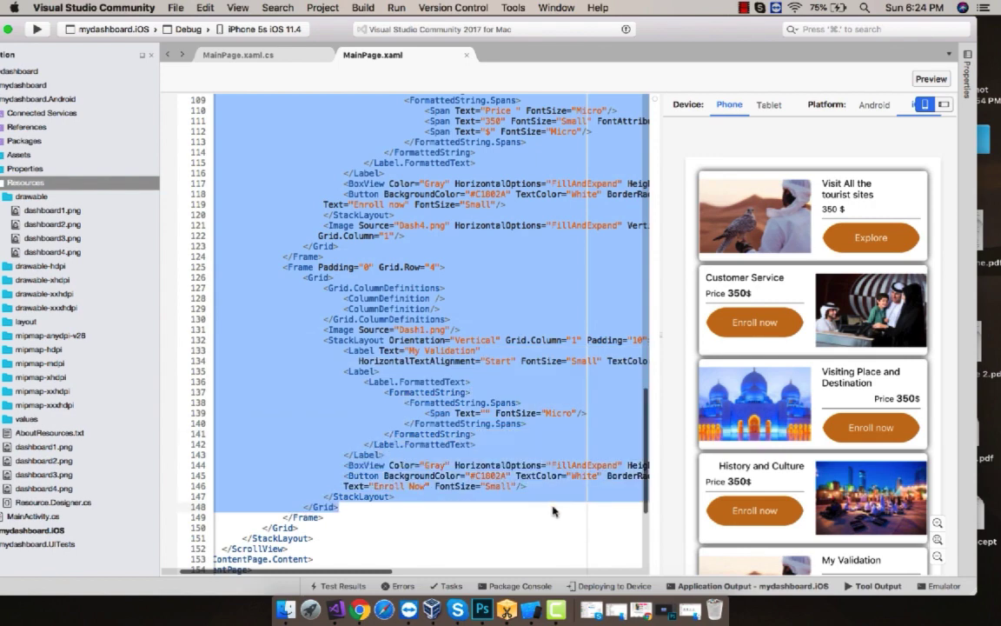
scroll("down", 3)
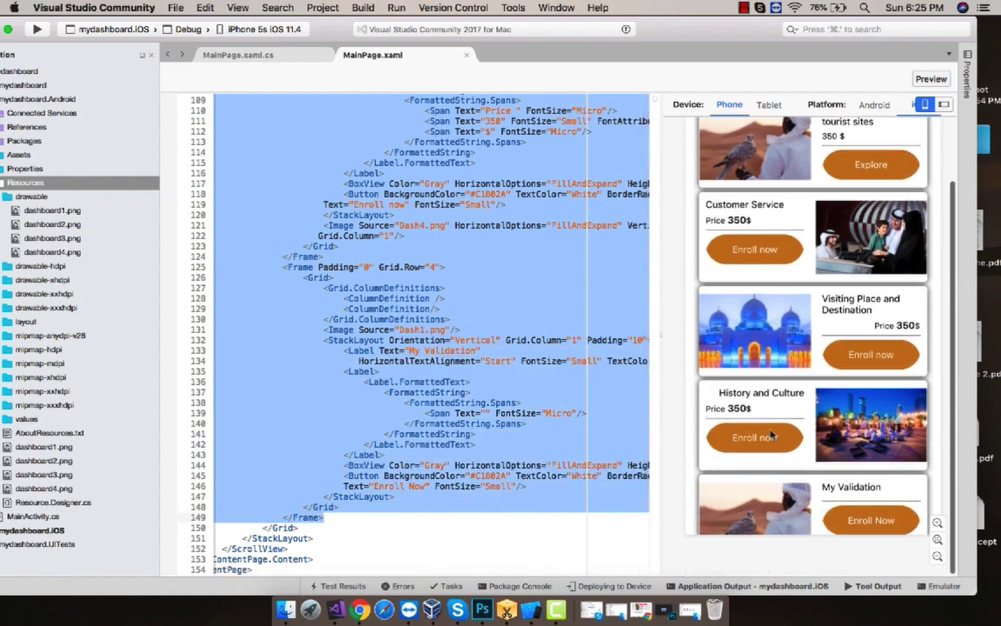
scroll("down", 3)
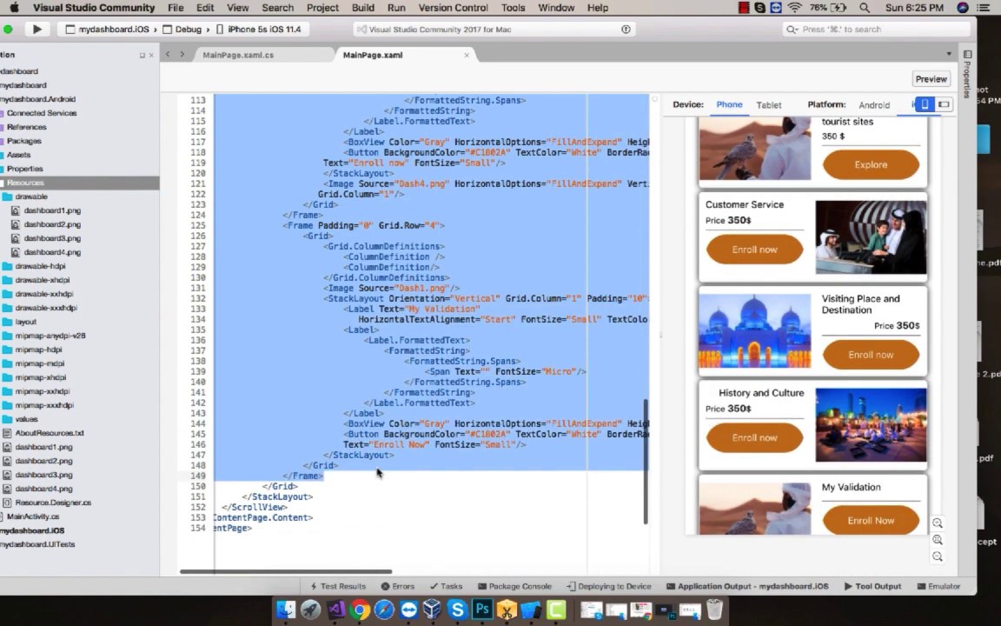